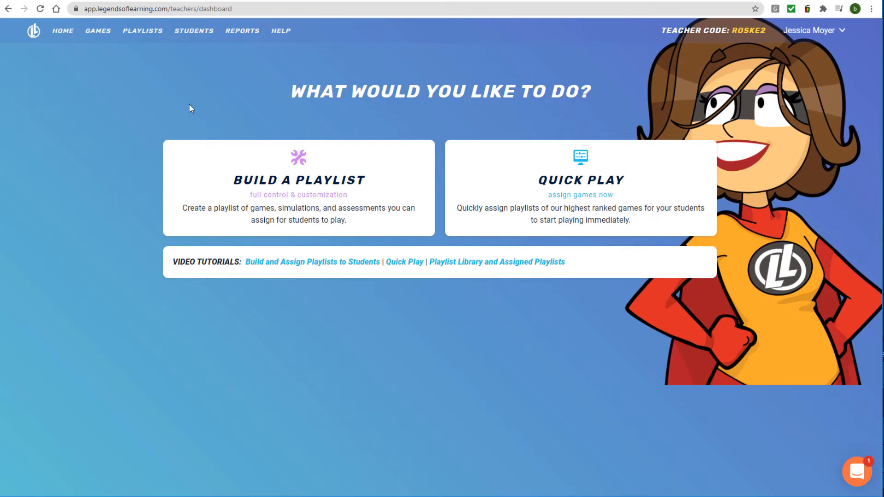
- Go to the Students roster, currently empty
click(193, 31)
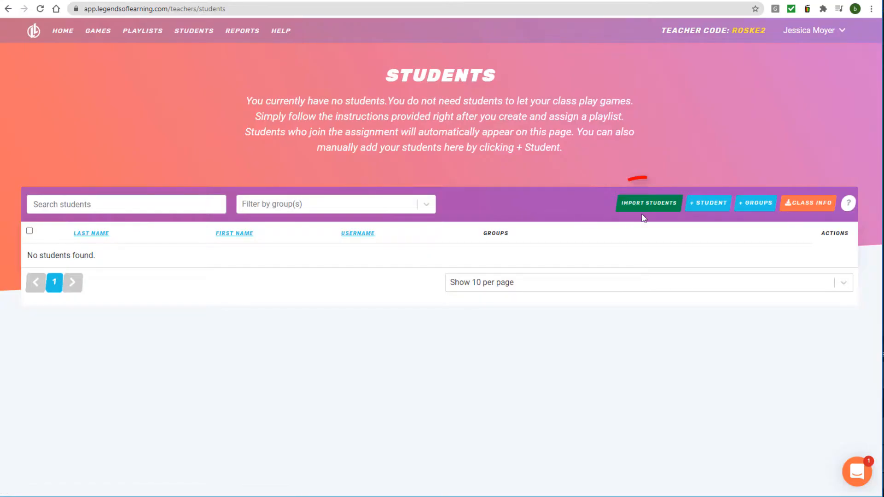
- Start Import Students and sign in with the teacher's Google account, listing four checked courses
click(648, 203)
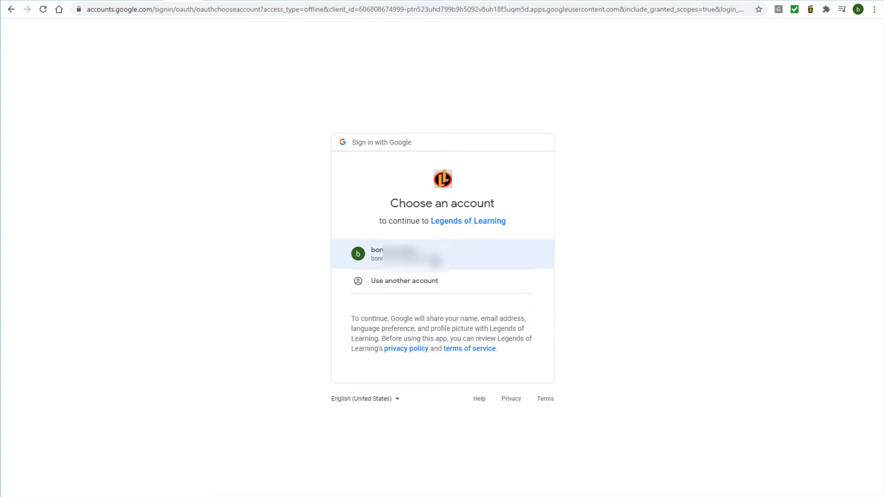
click(441, 254)
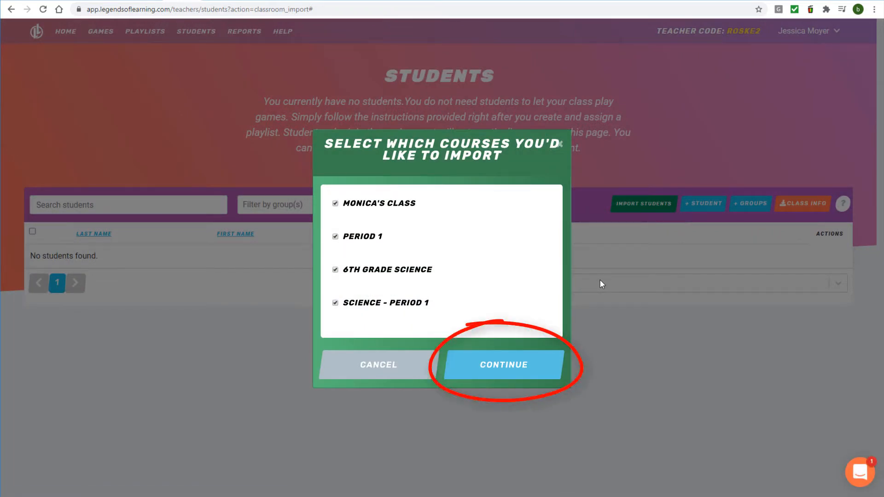
- Continue with all four courses checked, importing 2 students from First class
click(503, 364)
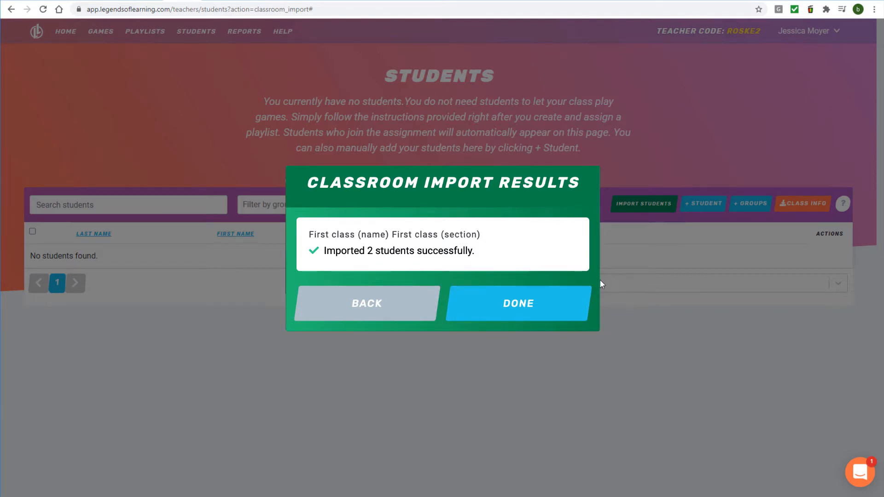
- Finish the import with Done, leading to the Earth Processes playlist of four activities
click(517, 303)
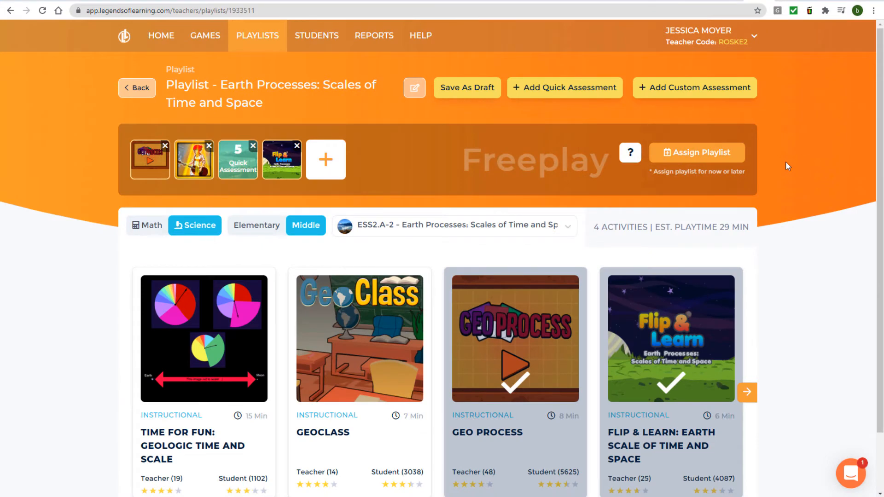
- Assign the Earth Processes playlist to All Students with the default dates
click(696, 152)
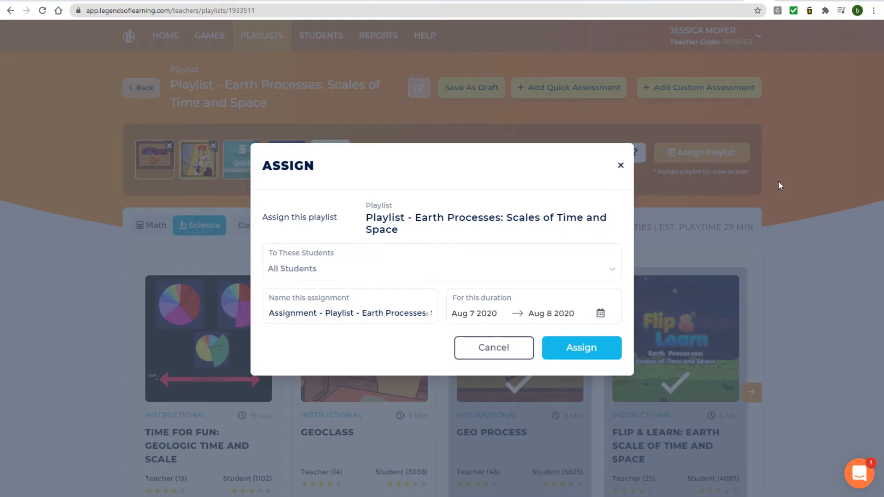
click(581, 347)
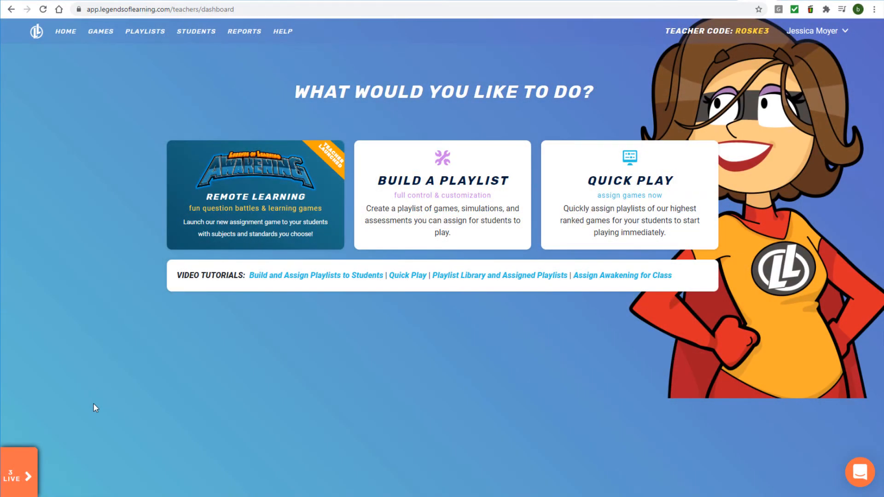
- View live assignments and class progress, then reach the Assigned Playlists list
click(19, 471)
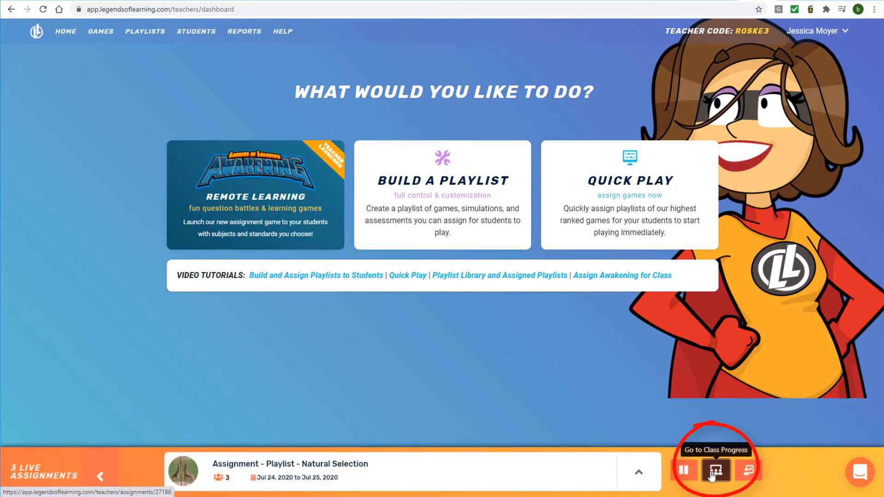
click(715, 470)
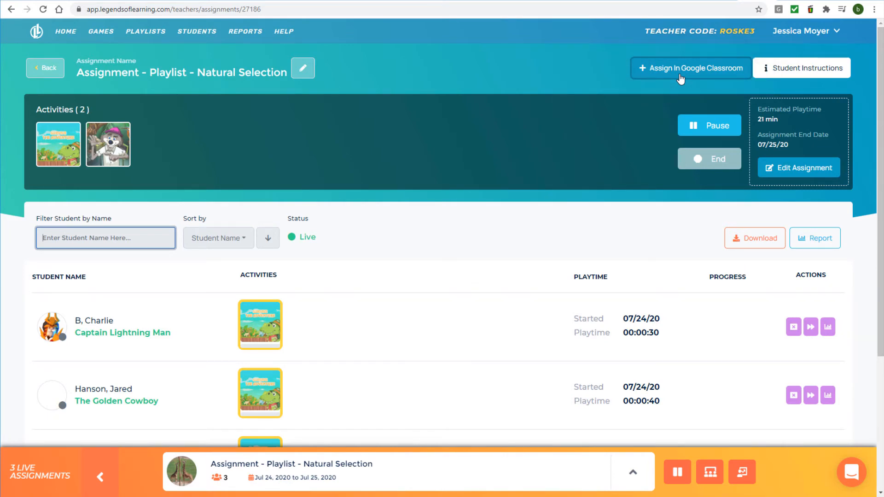
click(65, 31)
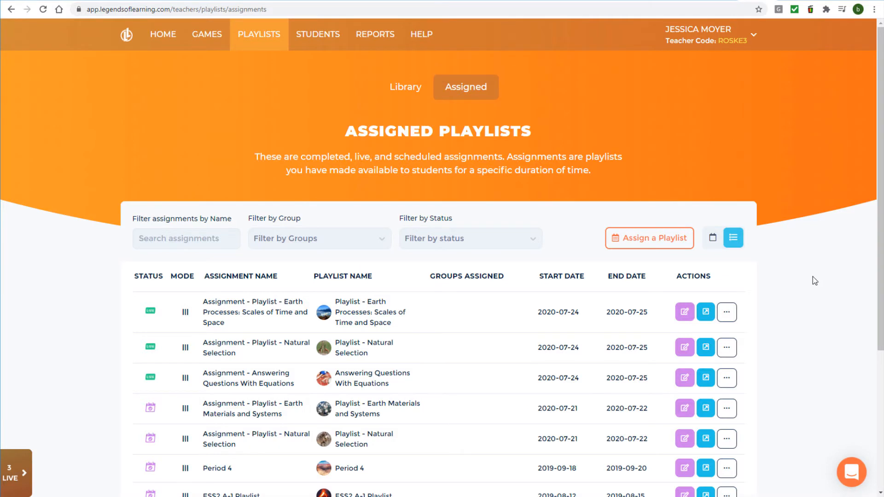
- Choose Assign In Google Classroom for the Earth Processes row, with Cool Kids Class checked
click(726, 312)
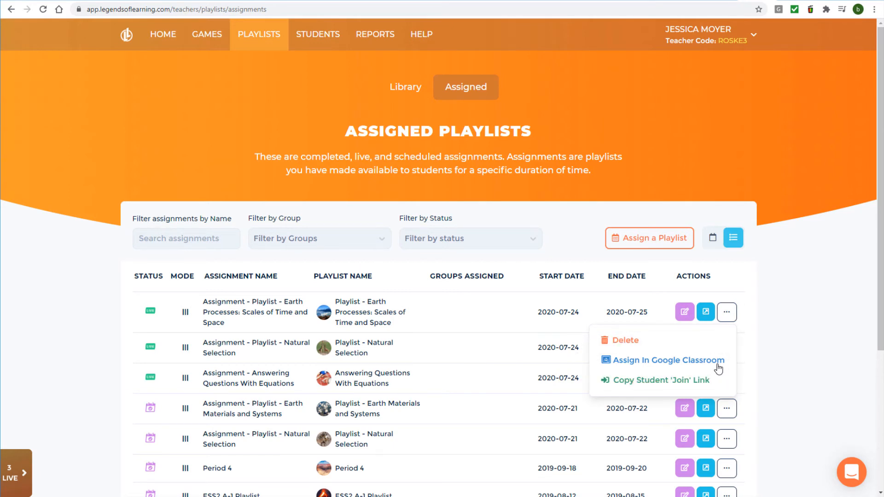
click(668, 360)
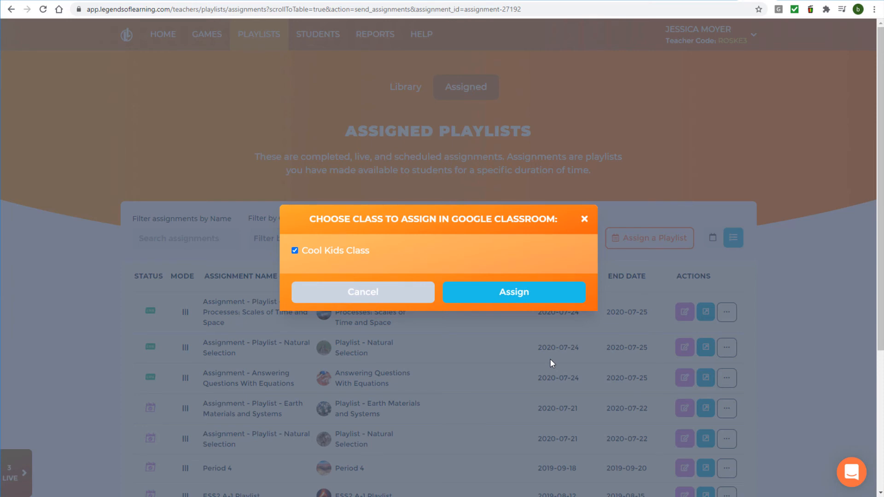
- Post the Earth Processes assignment to Cool Kids Class and close the student join URL notice
click(512, 292)
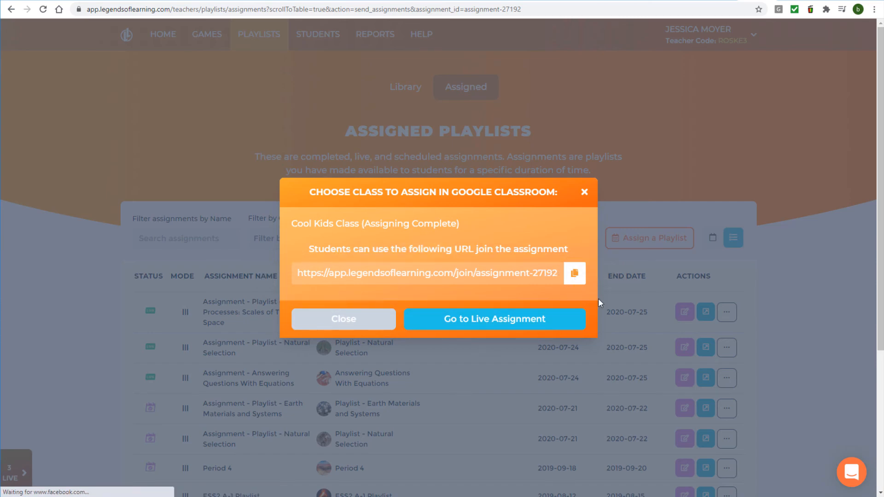
click(494, 318)
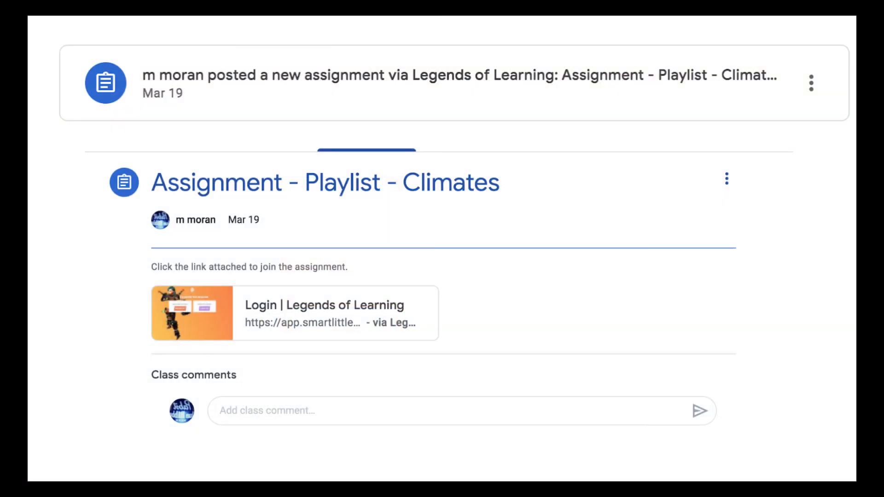